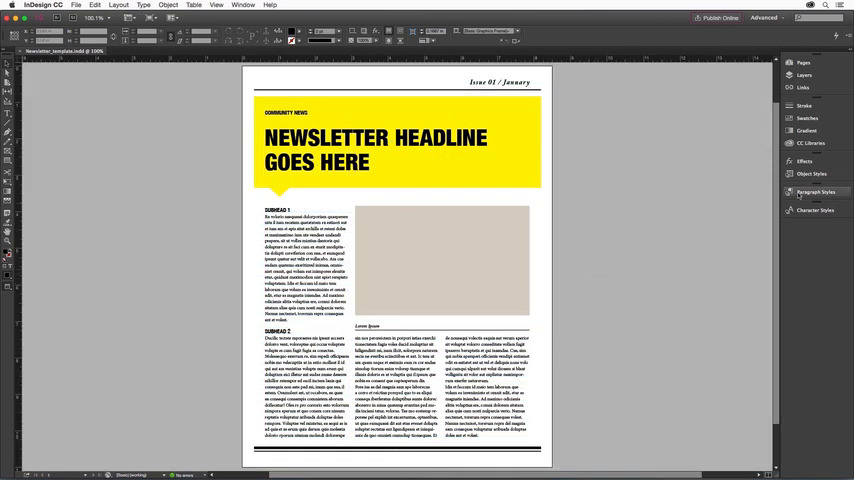
Search Adobe Stock for 'printing art' and place the children-painting photo into the image frame
click(816, 191)
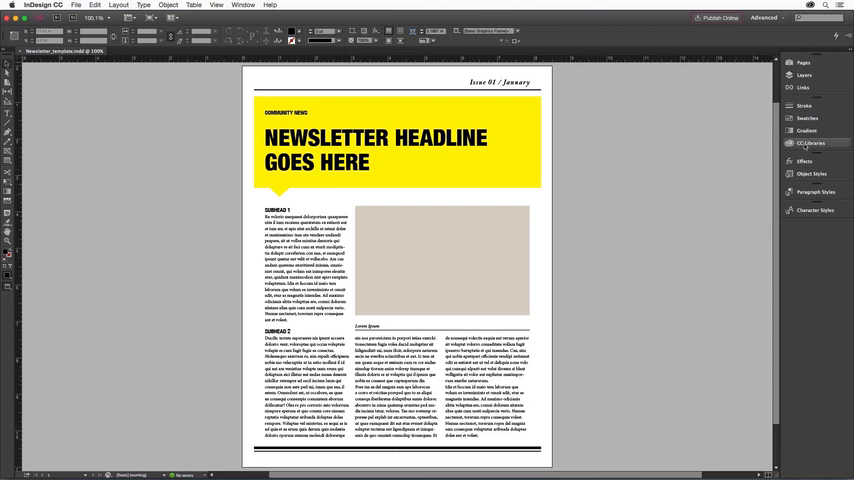
click(809, 143)
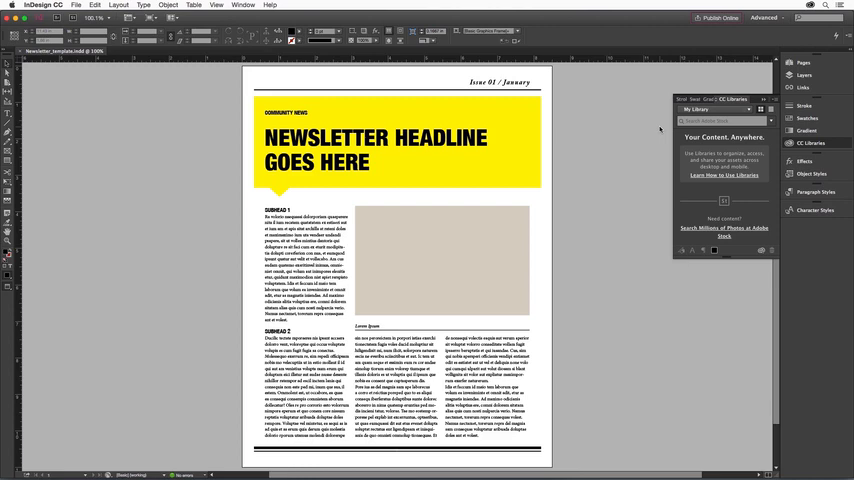
click(720, 121)
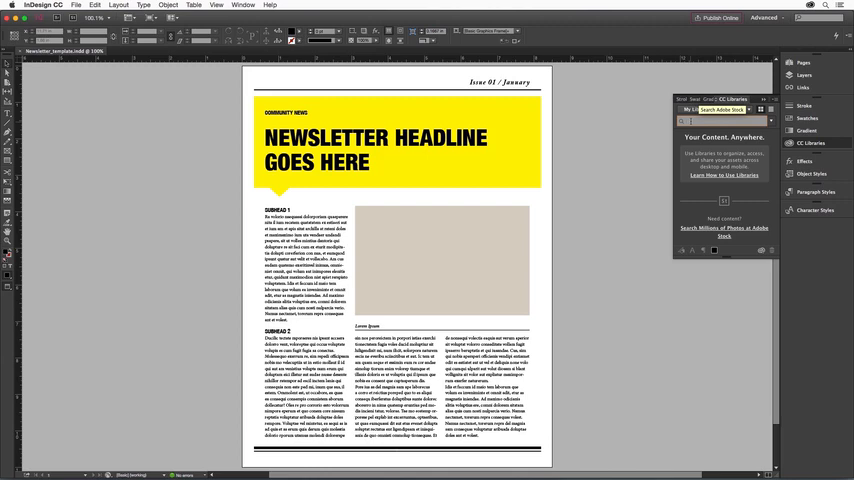
text(printing art class)
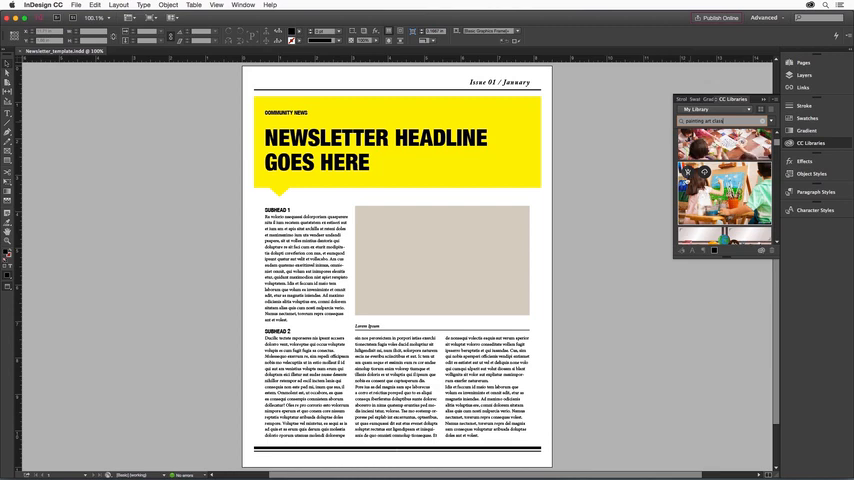
mouse_move(705, 172)
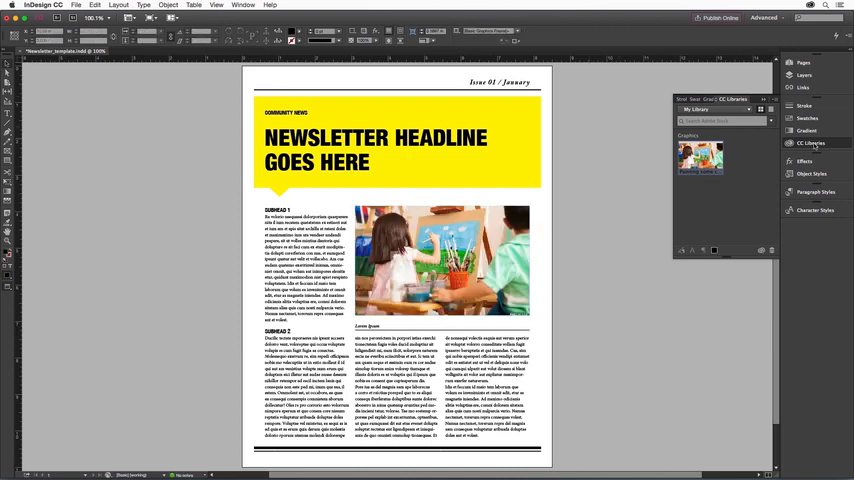
click(812, 142)
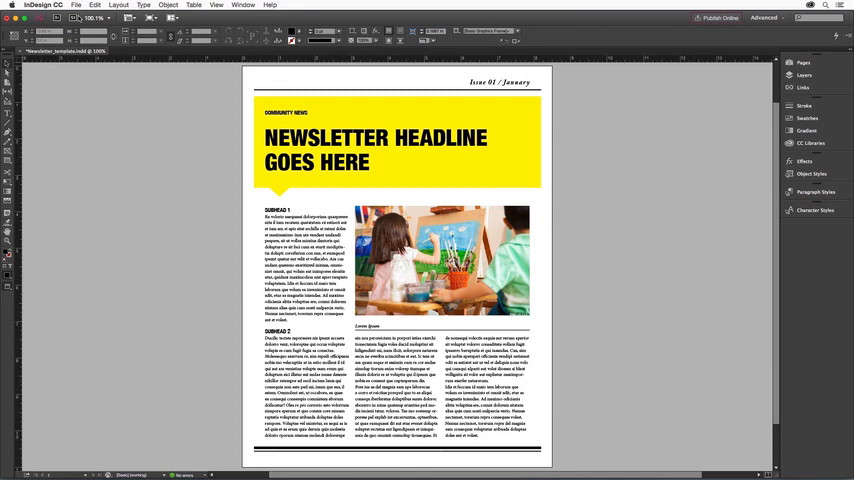
Retype the headline as 'GRANDE VALLEY CREATIVITY FOUNDATION' and delete the placeholder body story
click(76, 6)
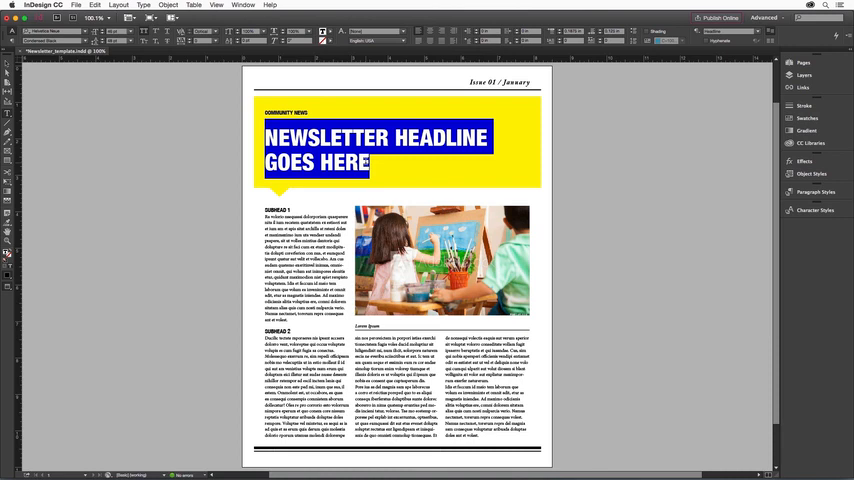
text(GRANDE VALLEY CREATIVITY FOUNDATION)
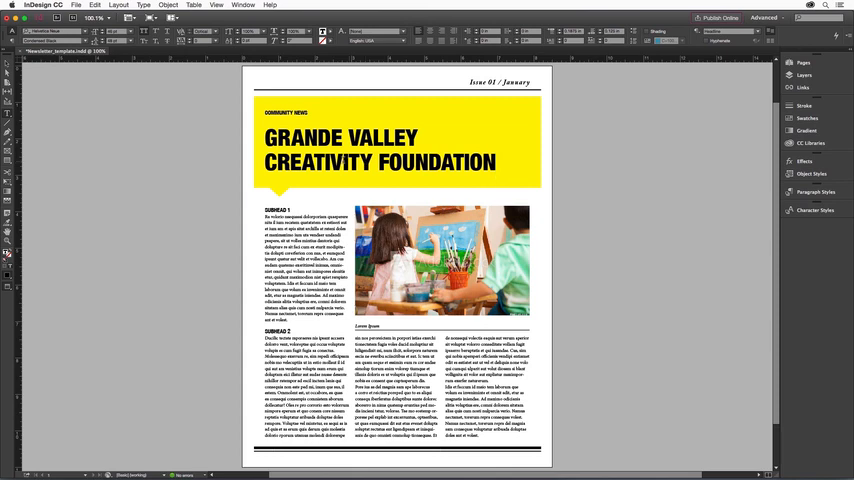
click(495, 162)
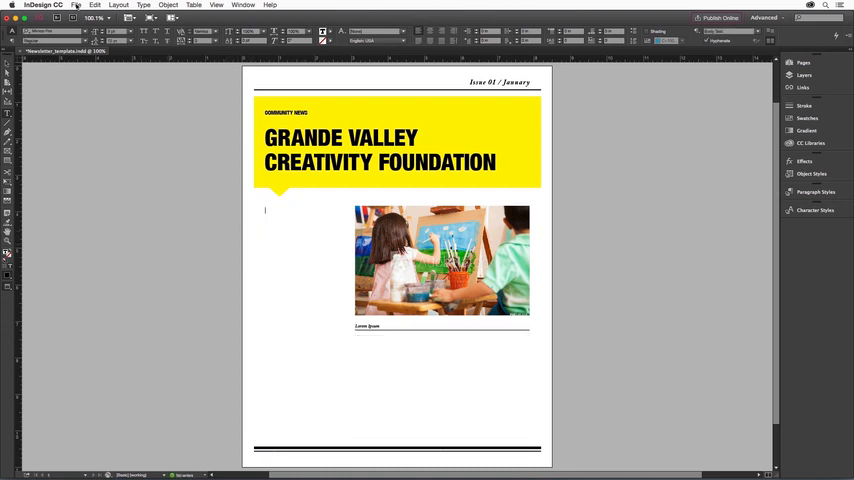
Place Newsletter_article.txt so its text flows through the article columns
click(76, 5)
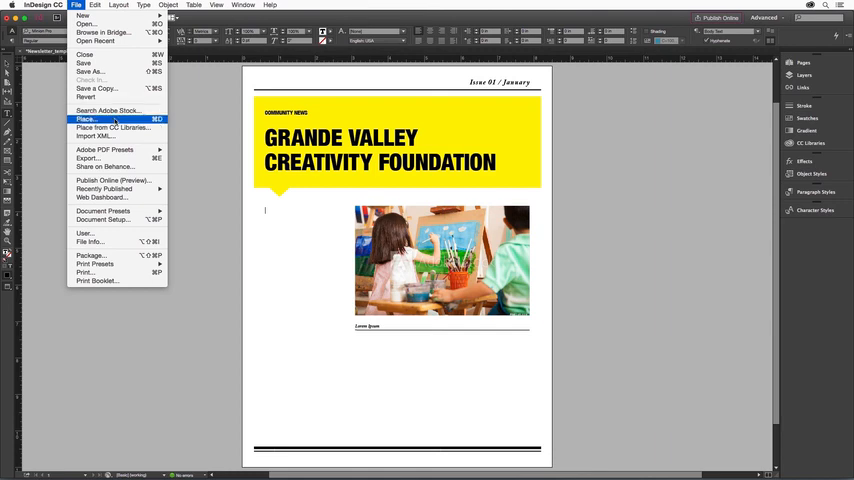
click(86, 119)
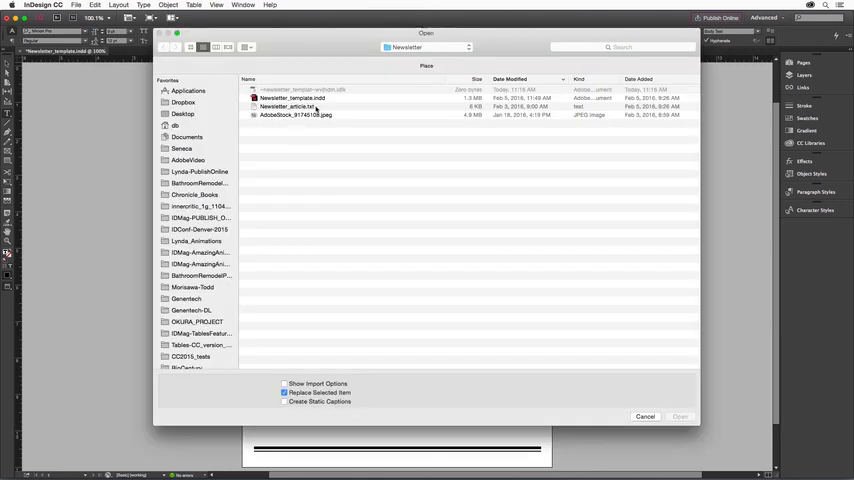
click(680, 416)
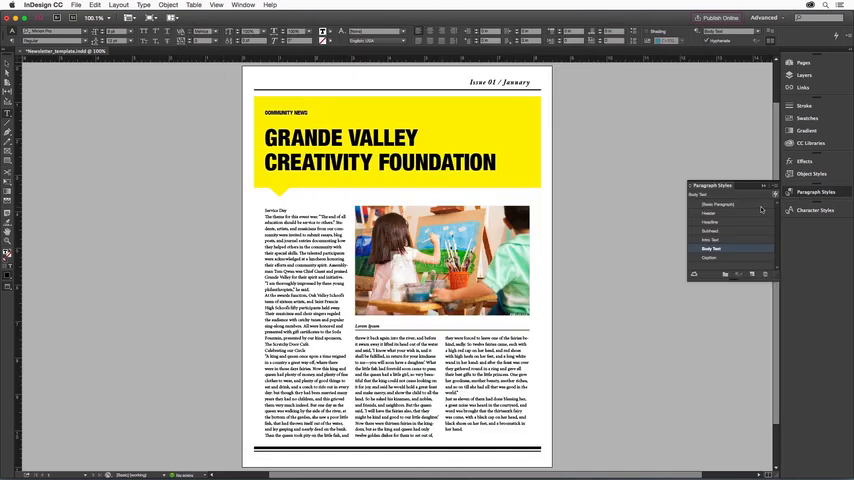
mouse_move(710, 248)
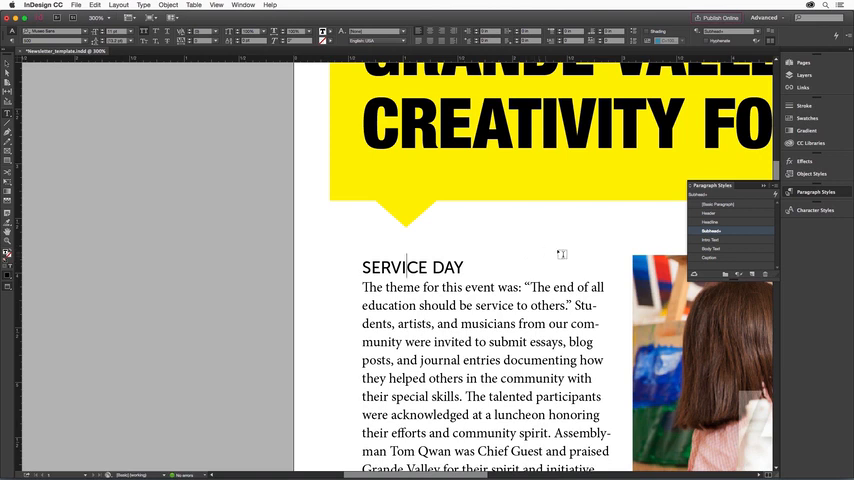
mouse_move(710, 231)
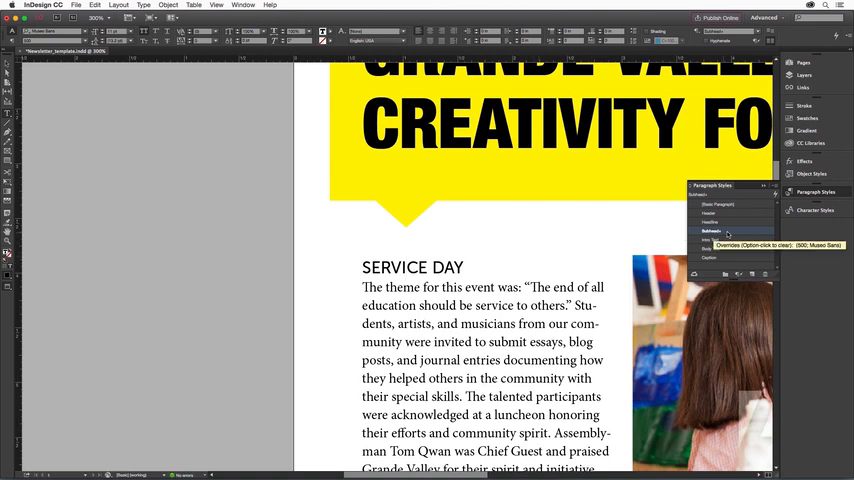
Apply the Subhead style to SERVICE DAY and redefine the style from that text
click(402, 267)
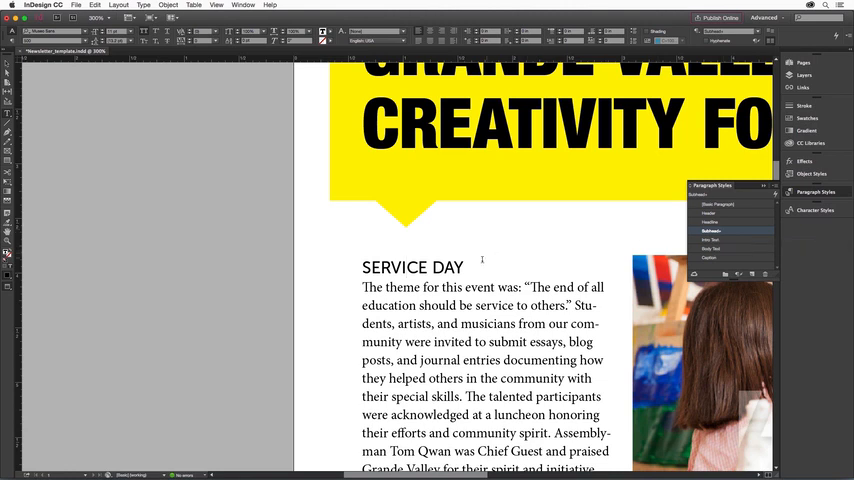
click(398, 267)
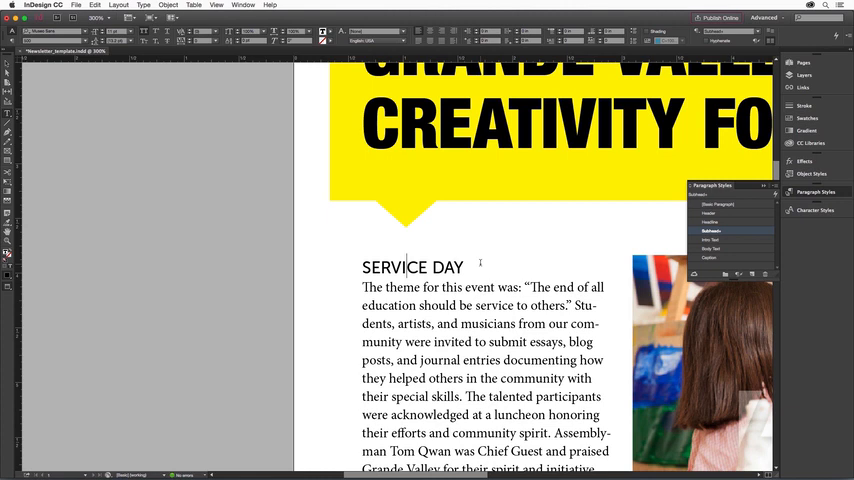
right_click(711, 231)
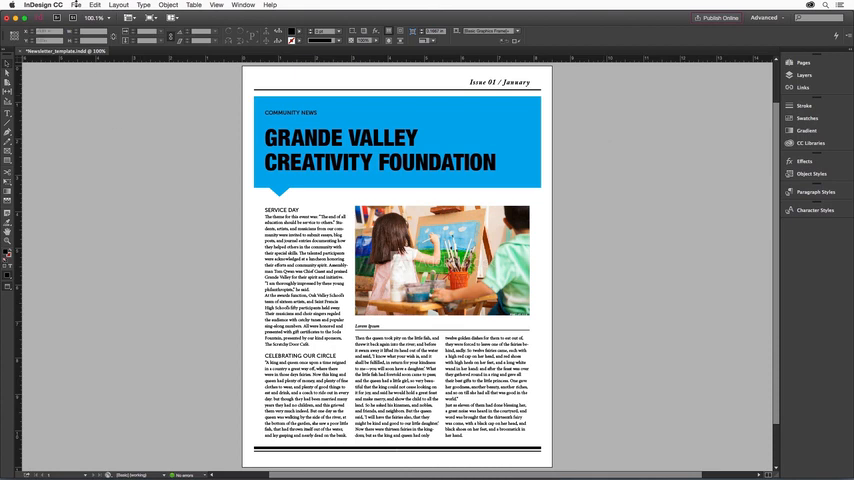
Give the headline banner frame a blue fill swatch in place of yellow
click(77, 5)
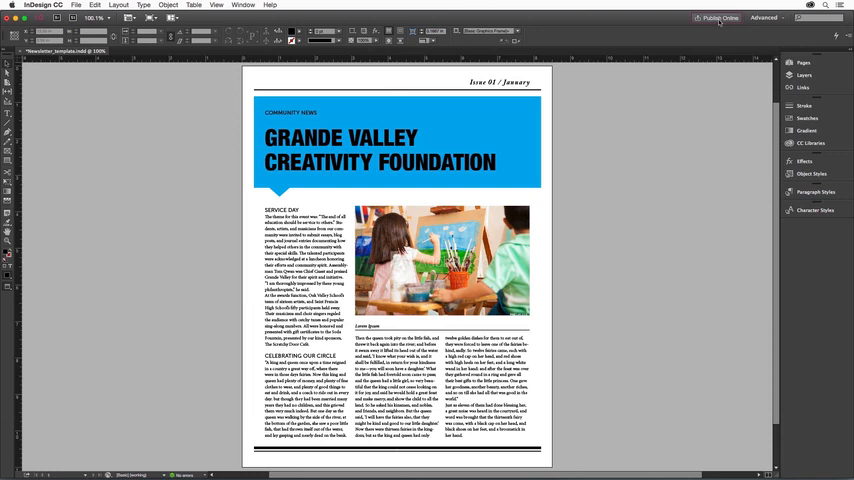
Publish the newsletter online as a new document and view it in the browser
click(719, 18)
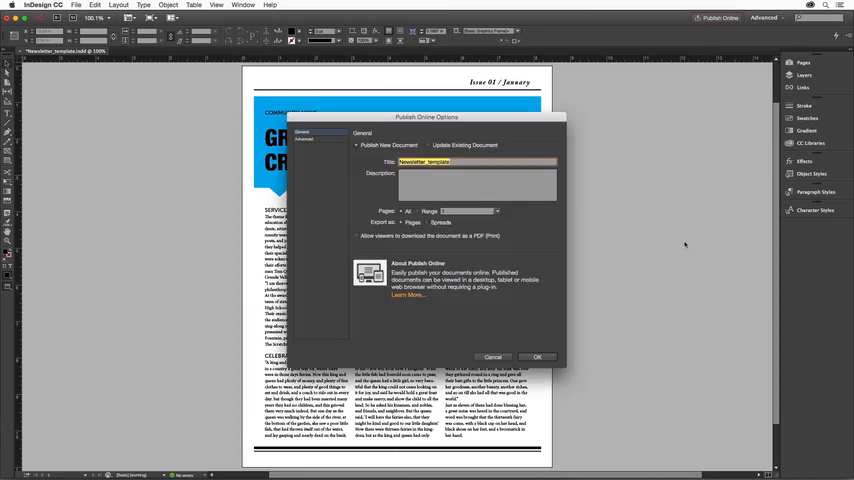
click(493, 356)
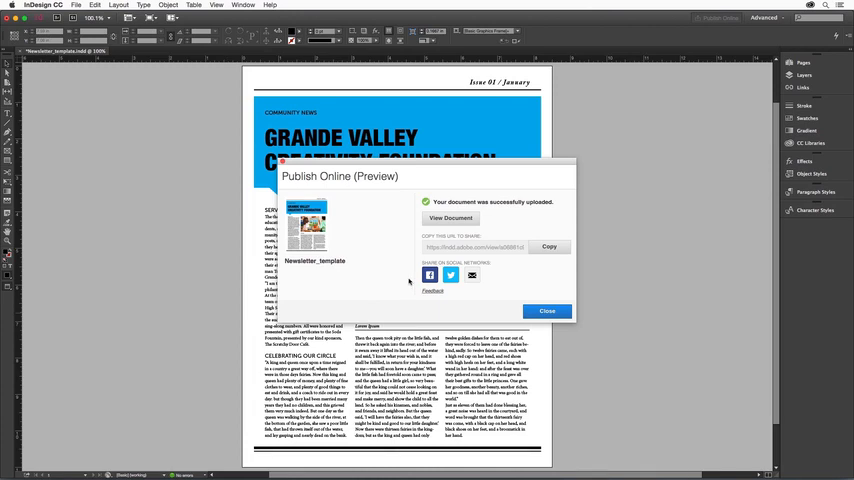
mouse_move(407, 281)
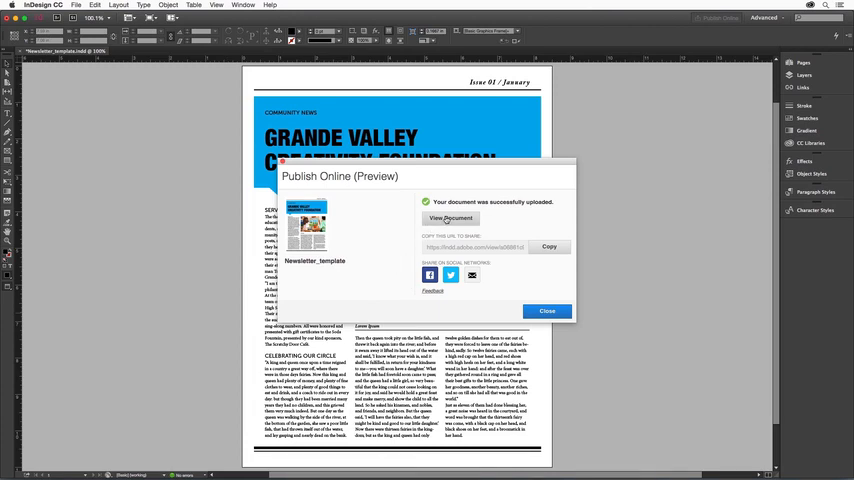
click(450, 218)
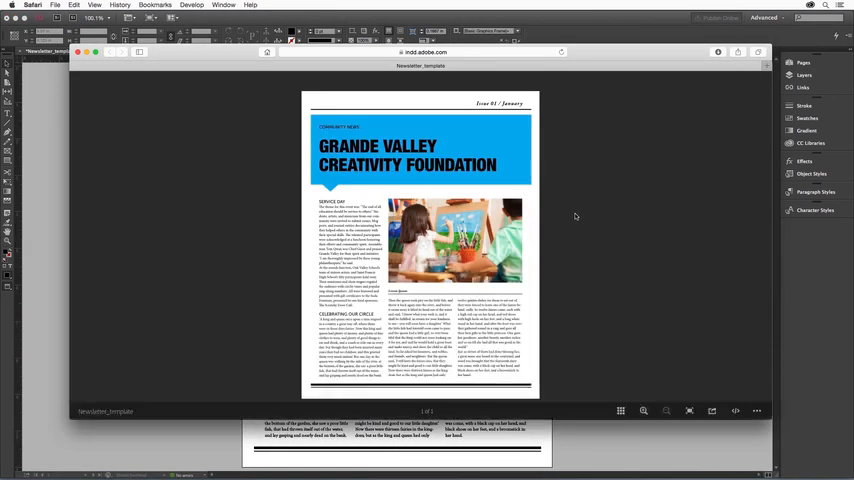